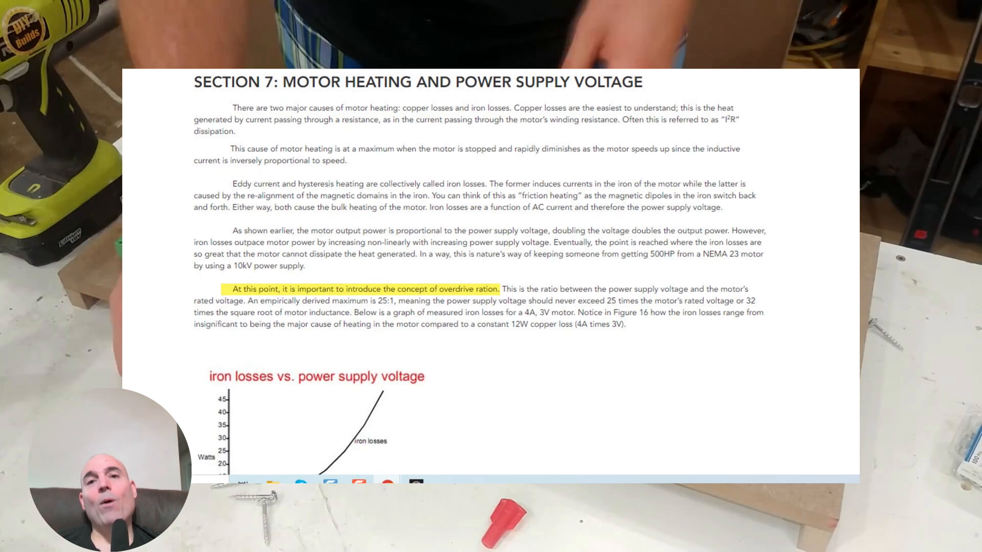
- Search Google for 'what's the general power strip amp rating'
scroll(down, 3)
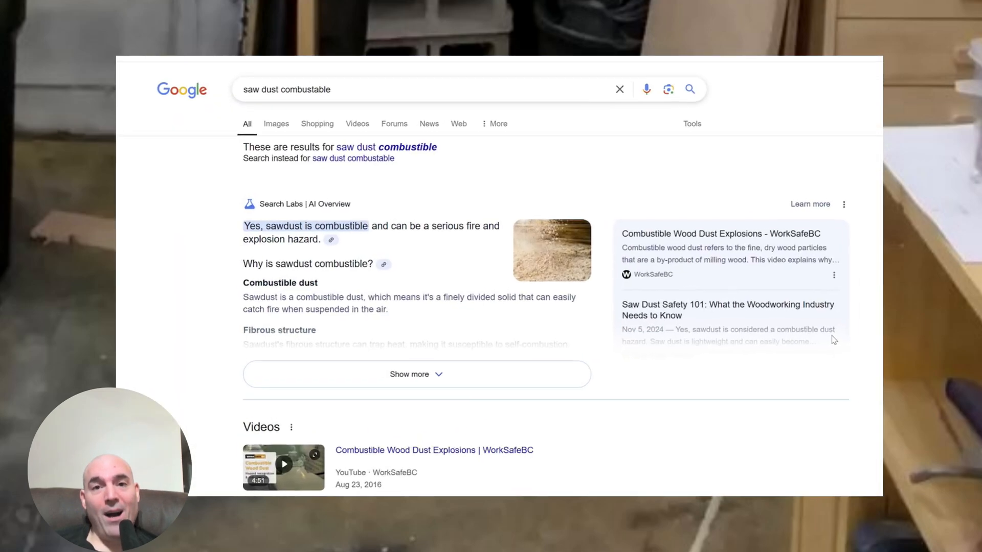
scroll(down, 3)
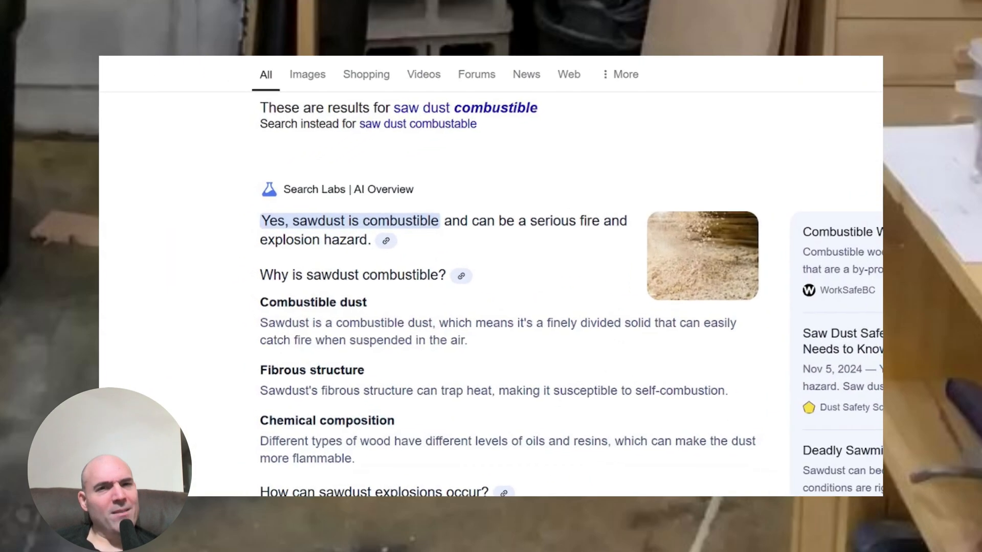
scroll(down, 3)
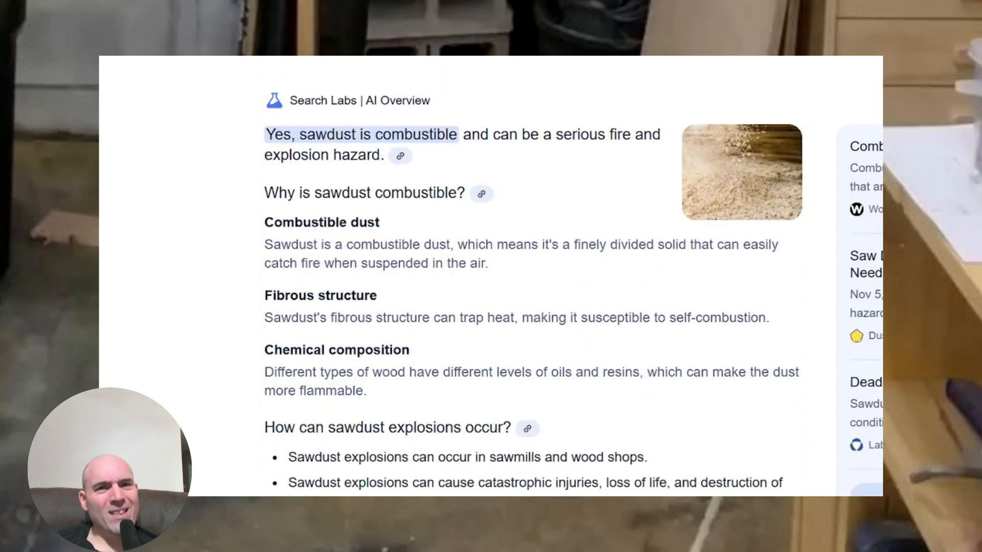
scroll(down, 3)
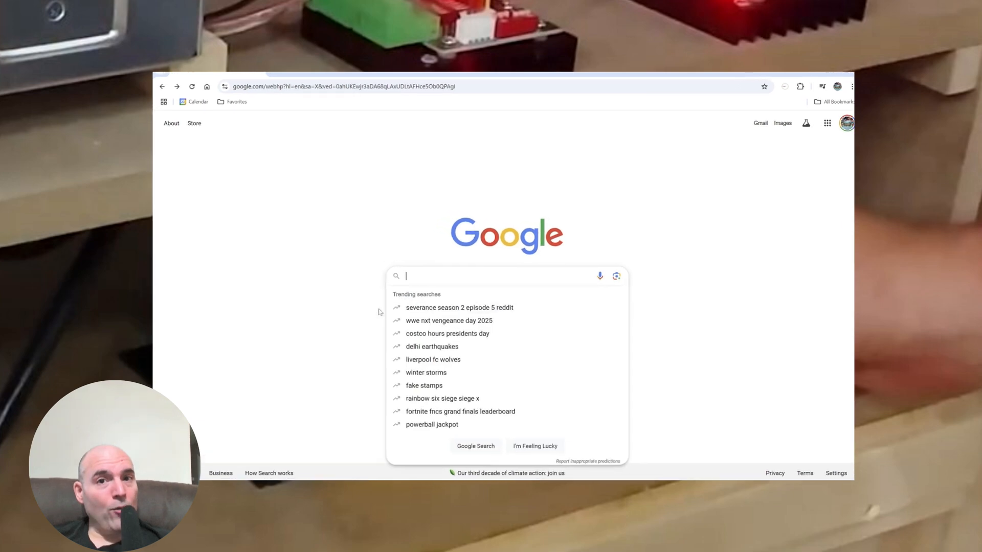
text(what's the general power strip amp rating)
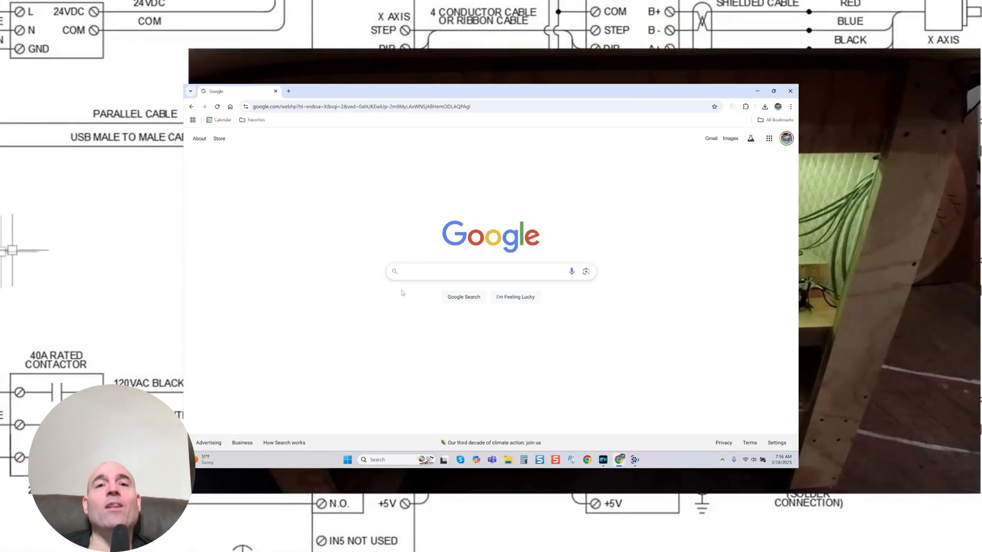
- Search Google for 'Fan CFM Rating' and expand the AI Overview of recommended CFM values
text(Fan CFM Rating)
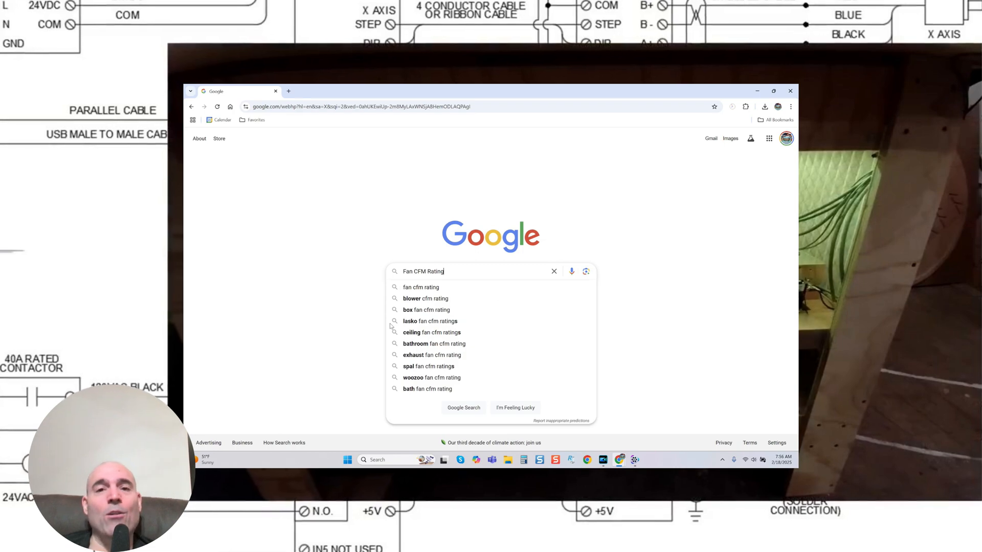
key(enter)
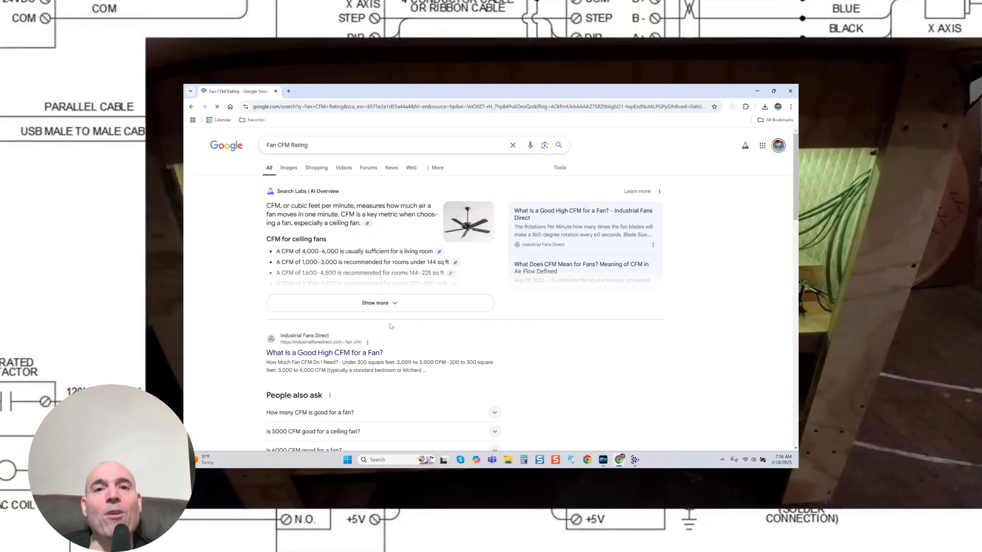
click(379, 303)
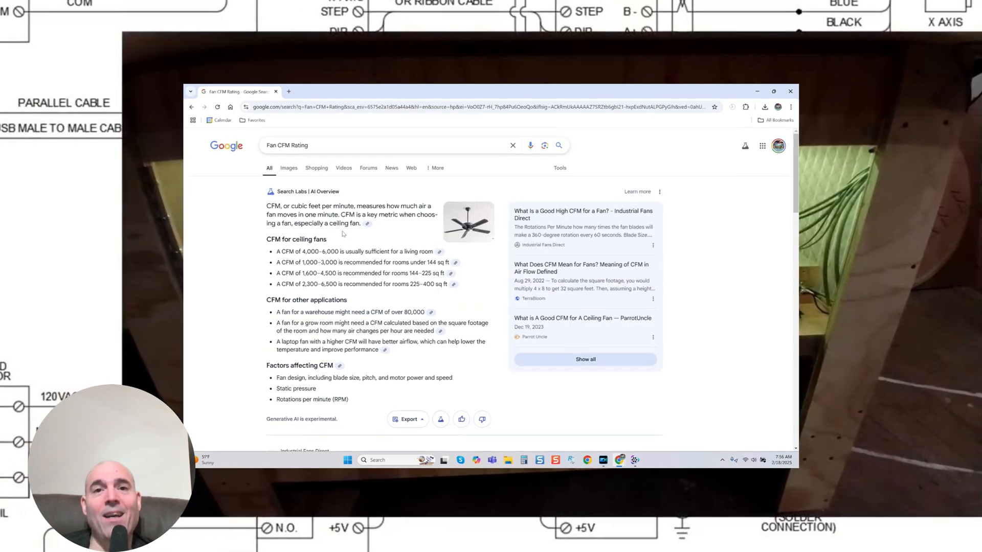